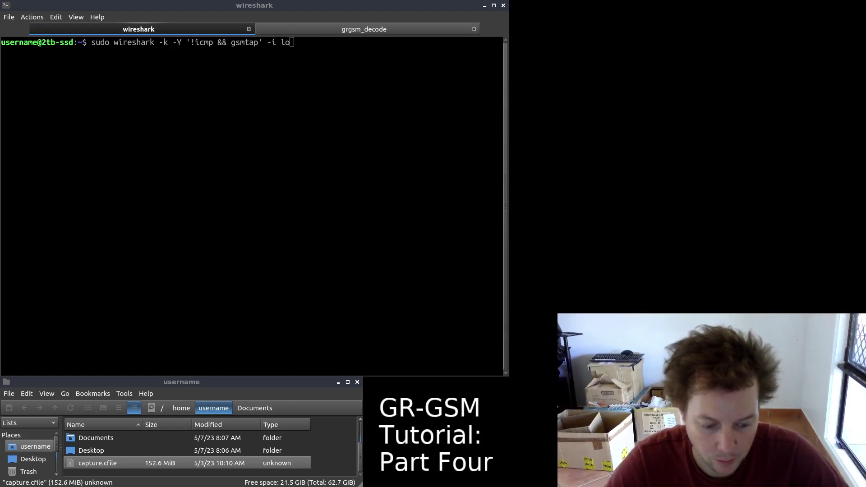
pyautogui.moveTo(202, 473)
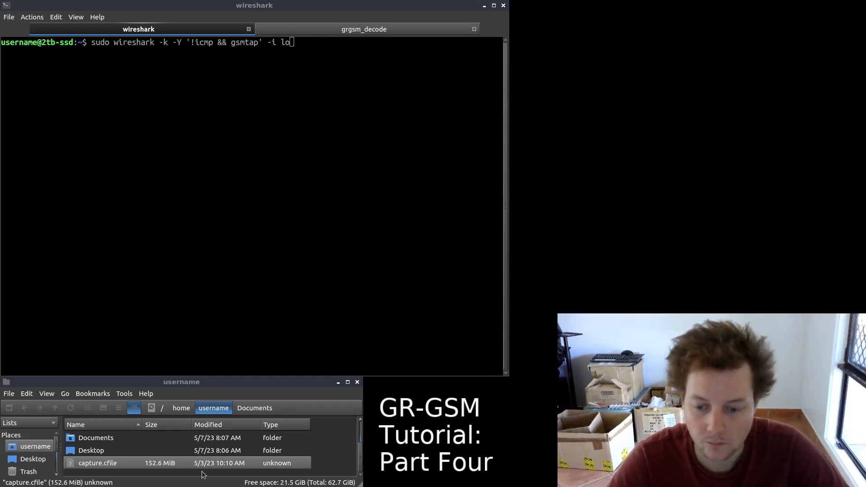
# Show the properties of capture.cfile, revealing its 152.6 MiB size and unknown type.
pyautogui.rightClick(97, 463)
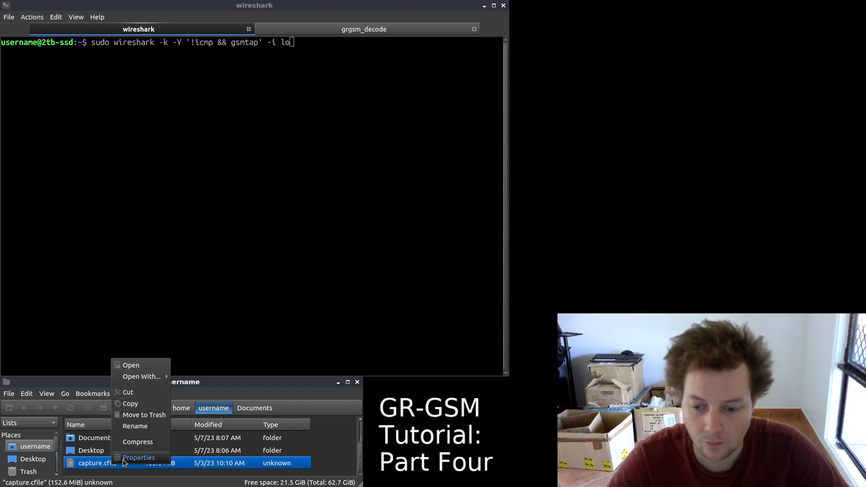
pyautogui.click(139, 457)
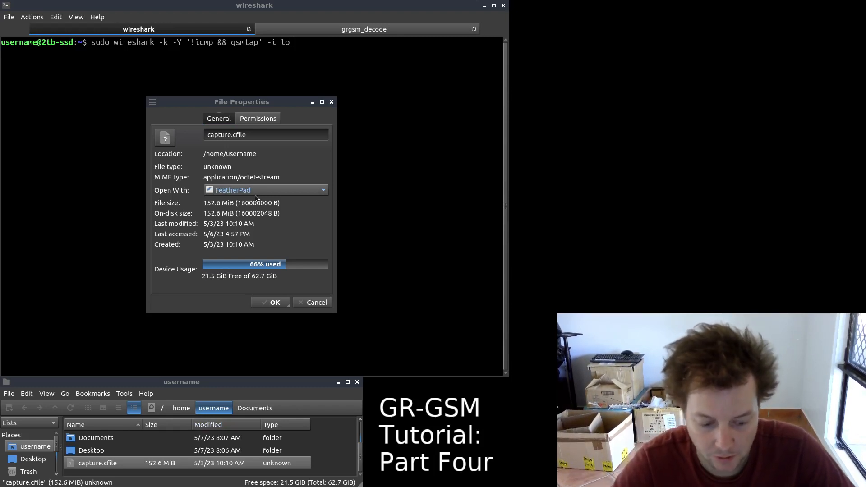
pyautogui.moveTo(263, 238)
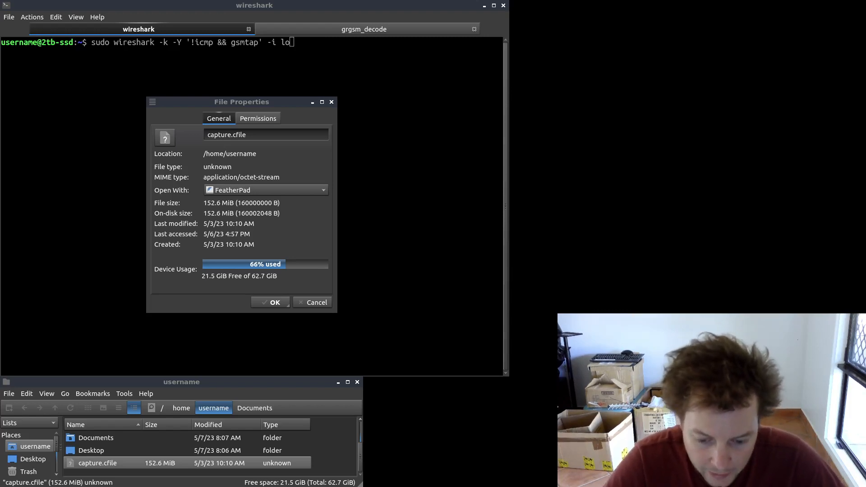
pyautogui.moveTo(317, 302)
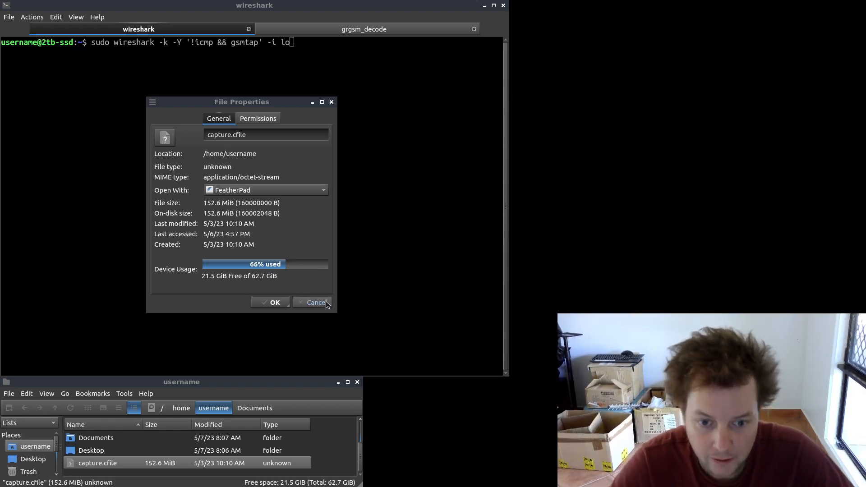
# Dismiss the capture.cfile properties window without changes.
pyautogui.click(313, 302)
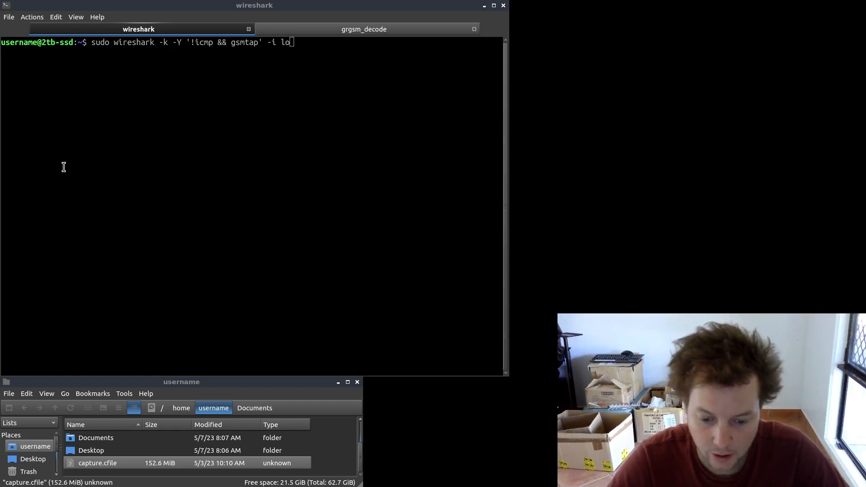
pyautogui.moveTo(233, 150)
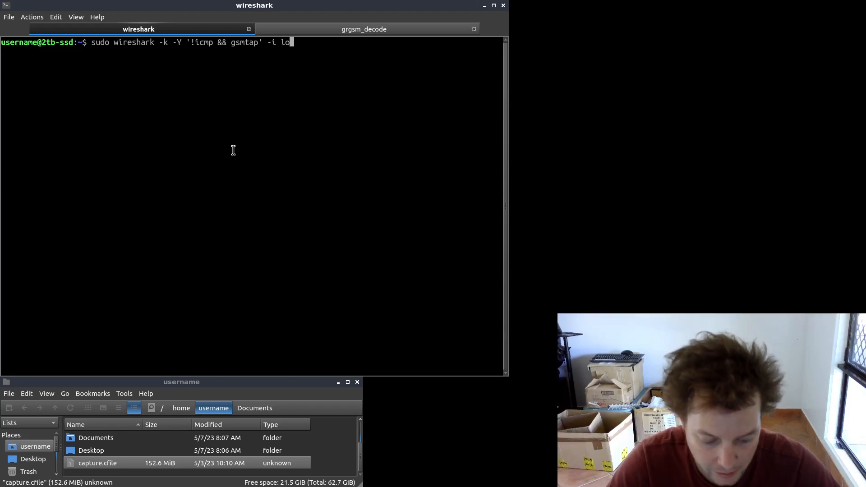
# Launch sudo wireshark capturing on loopback with the '!icmp && gsmtap' display filter.
pyautogui.press('Return')
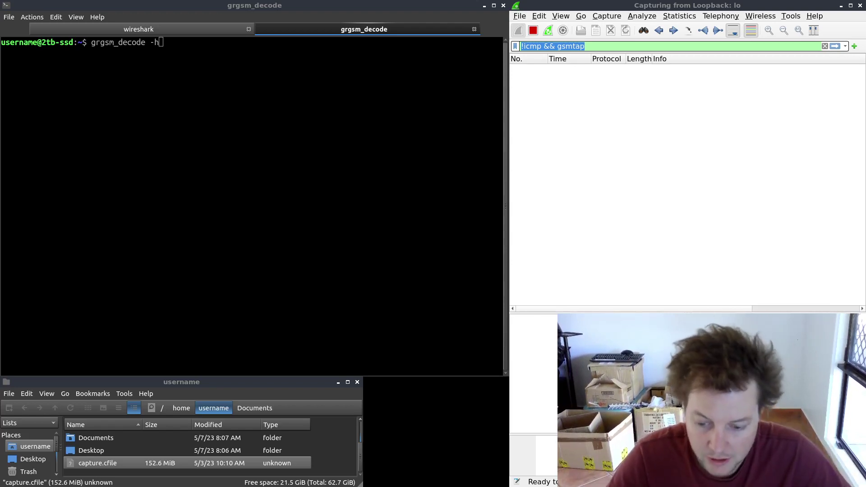
pyautogui.moveTo(287, 157)
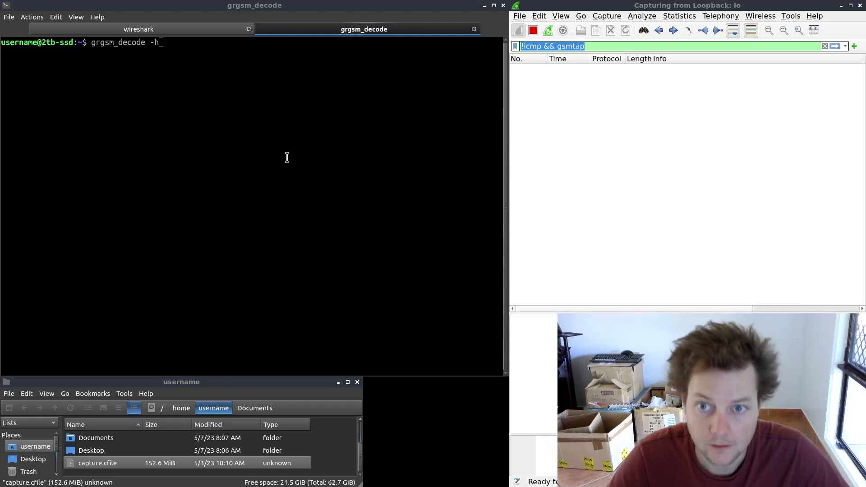
# Run grgsm_decode -h and read its cfile, decryption and TCH options.
pyautogui.press('Return')
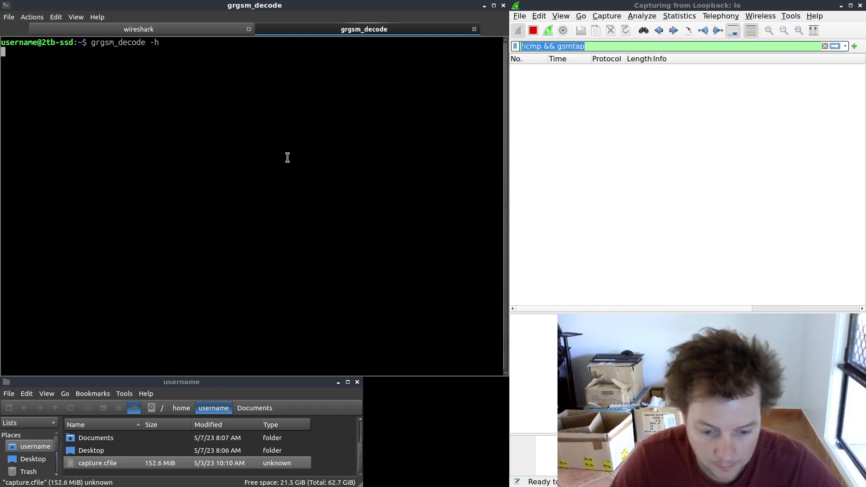
pyautogui.press('Return')
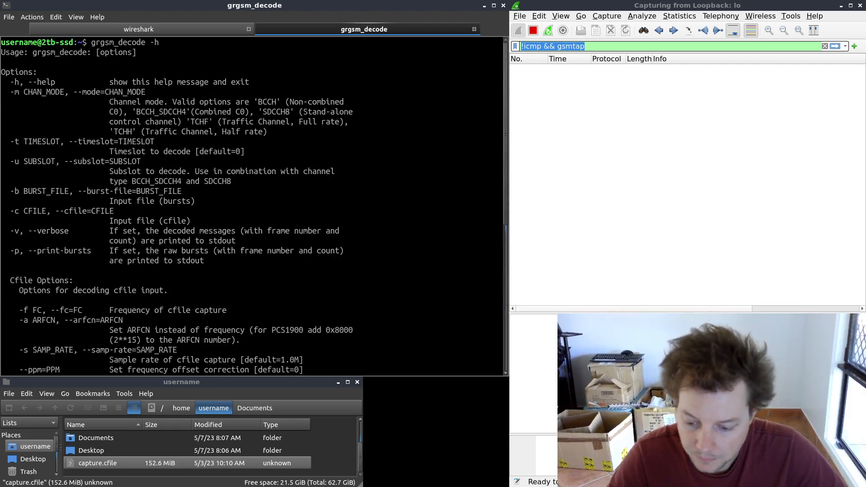
pyautogui.moveTo(411, 183)
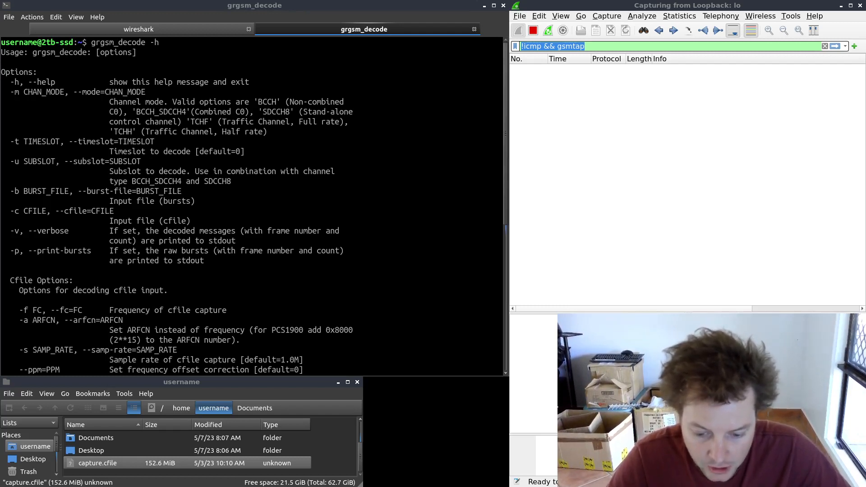
pyautogui.moveTo(363, 325)
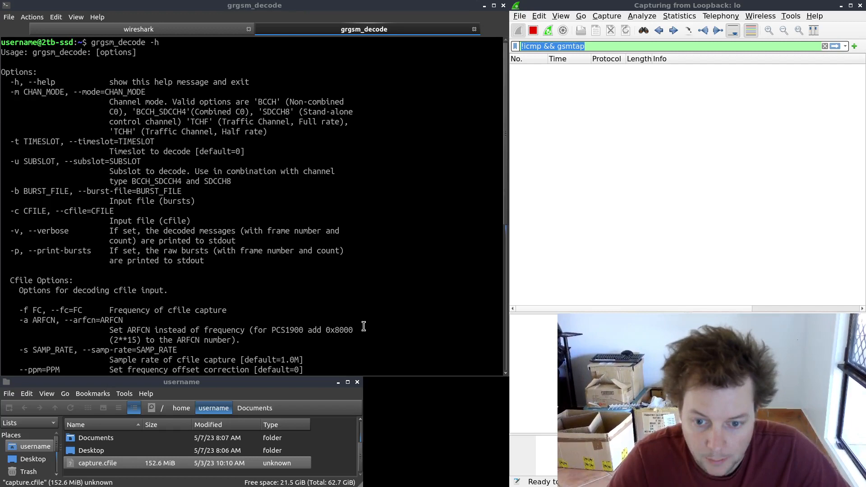
pyautogui.scroll(-3)
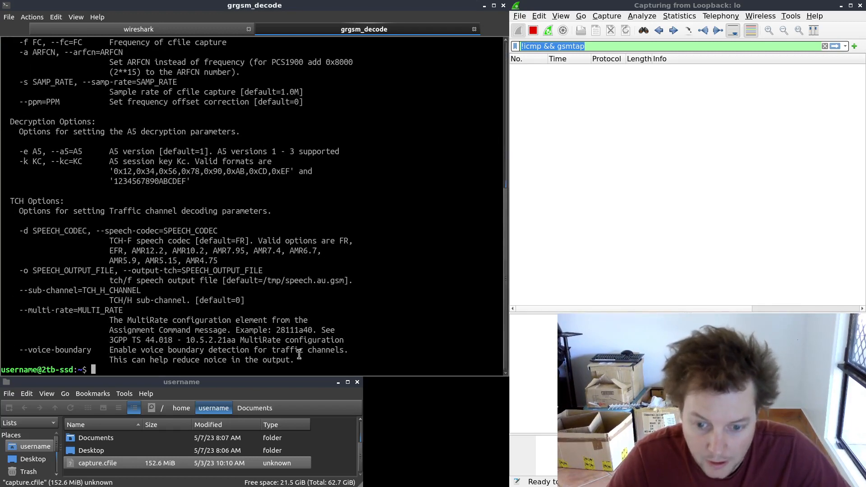
# Enter grgsm_decode -f 1805.2M -c capture.cfile at the prompt.
pyautogui.write('gg')
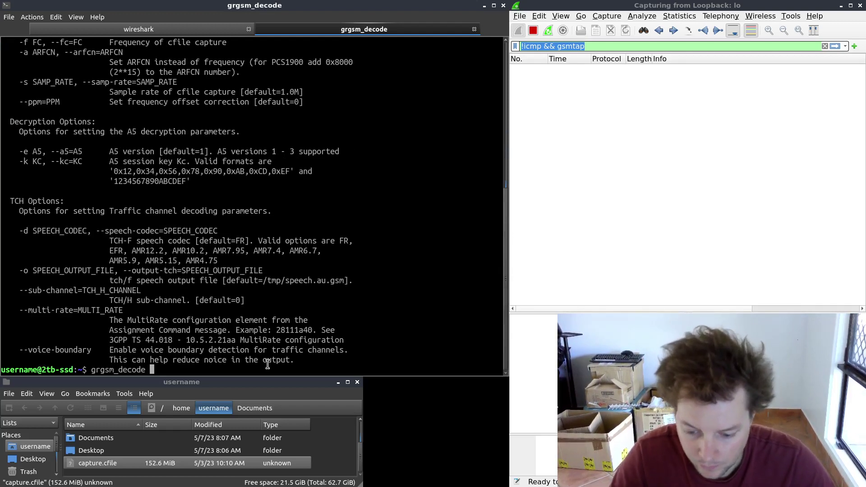
pyautogui.write('-f 18')
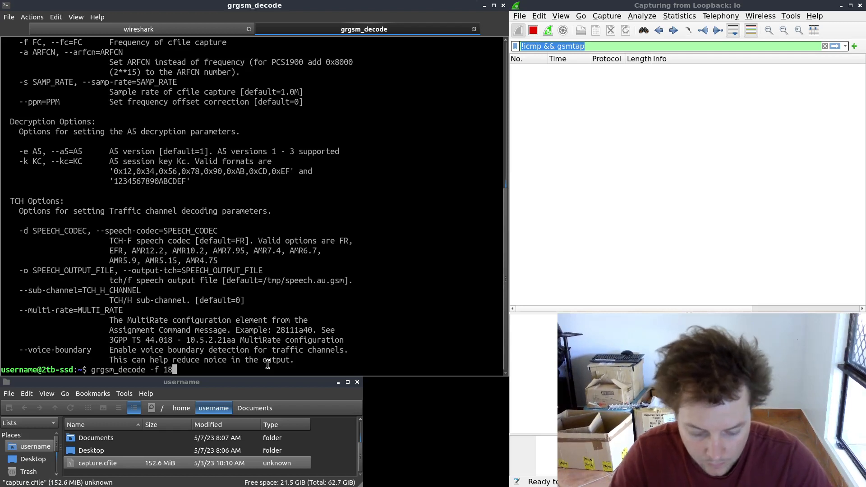
pyautogui.write('05.2')
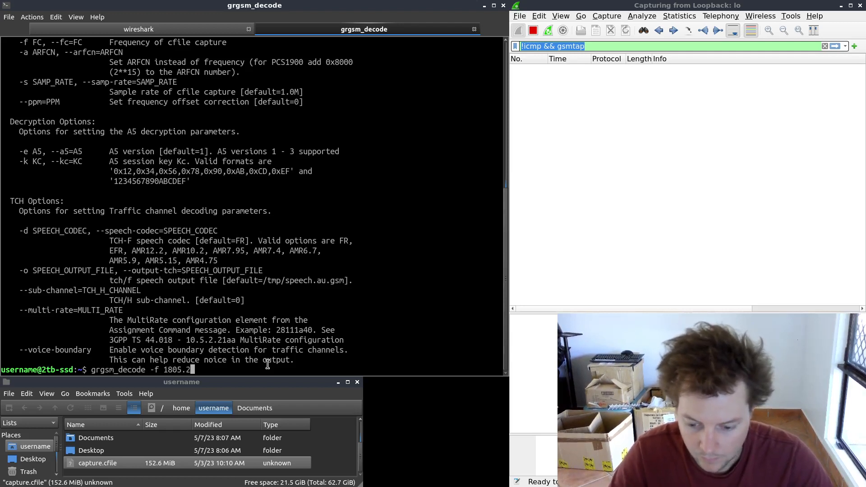
pyautogui.write('M')
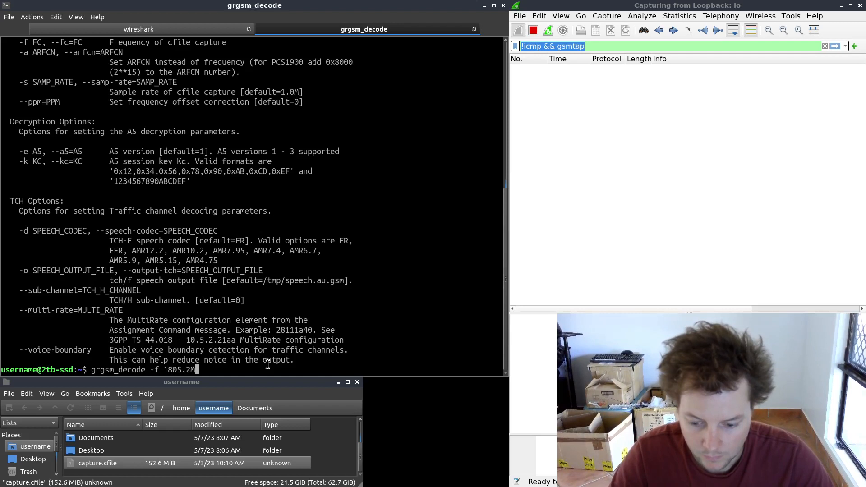
pyautogui.write('-c capture')
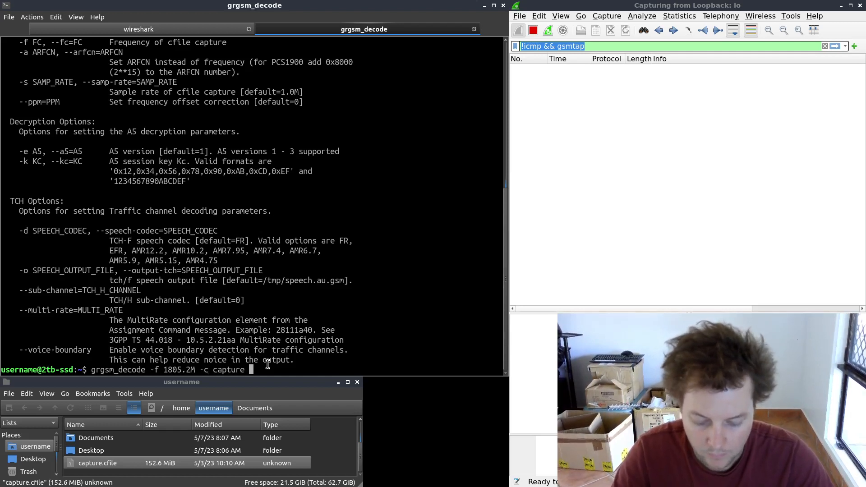
pyautogui.write('.')
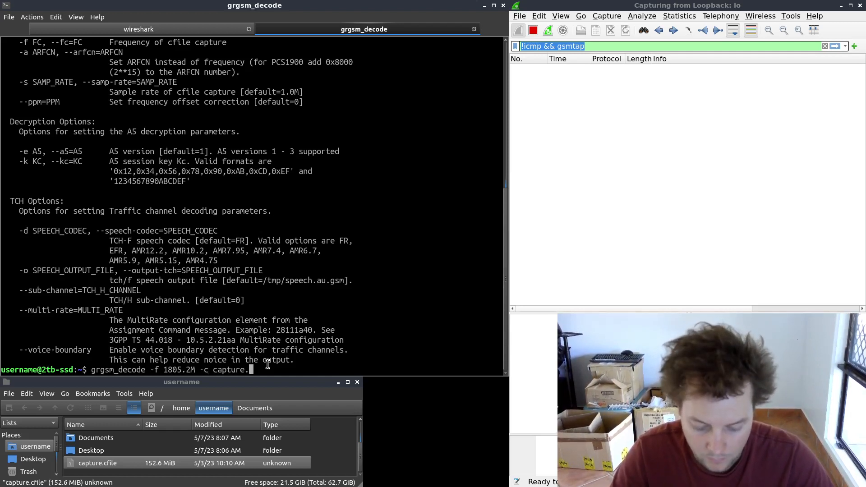
pyautogui.write('cfile')
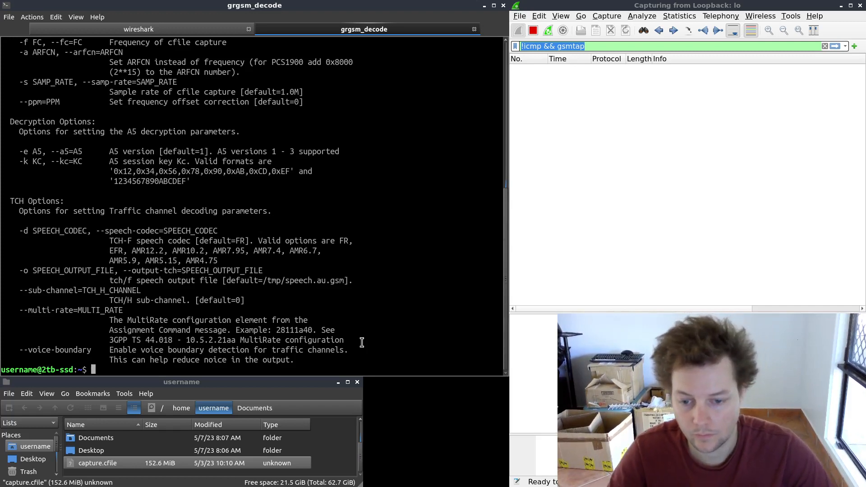
# Paste the fuller grgsm_decode command (BCCH_SDCCH4, timeslot 0, capture.cfile, 1805.2M, 1e6) at the prompt.
pyautogui.rightClick(221, 237)
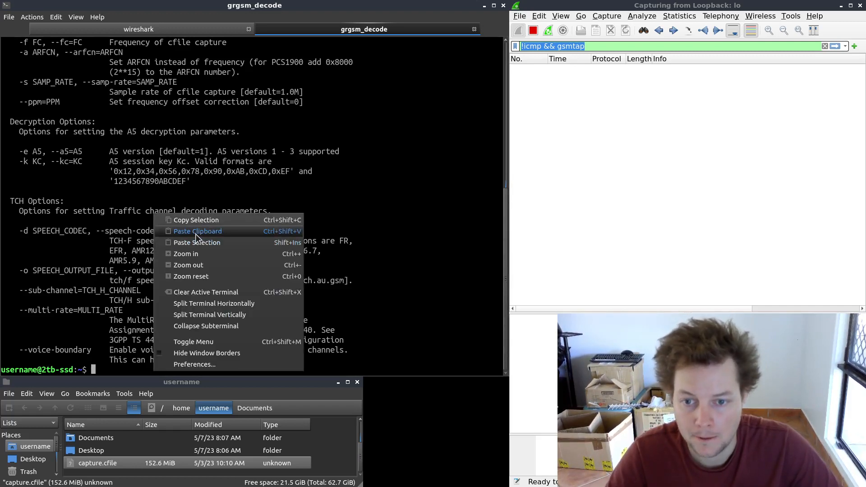
pyautogui.click(198, 231)
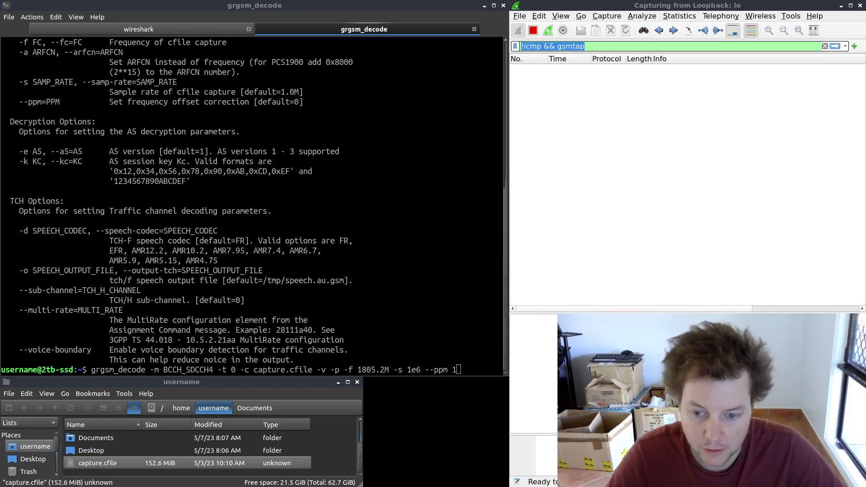
# Select the BCCH_SDCCH4 channel mode value in the pending grgsm_decode command.
pyautogui.doubleClick(116, 370)
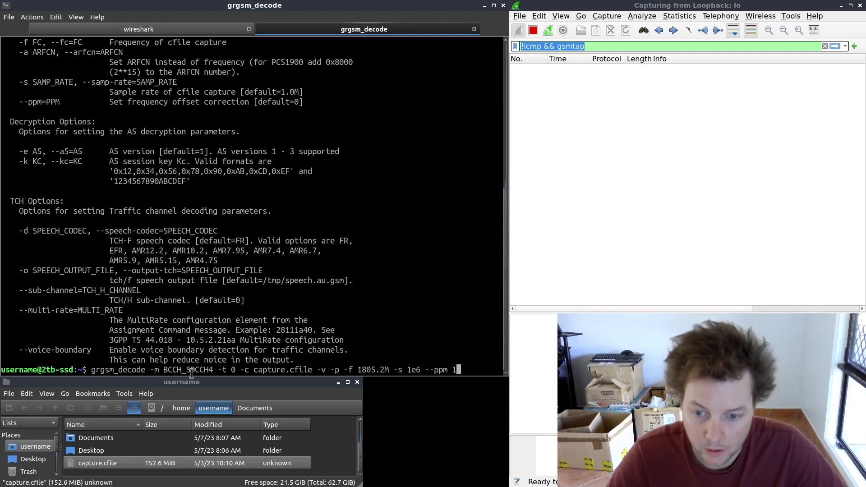
pyautogui.doubleClick(193, 369)
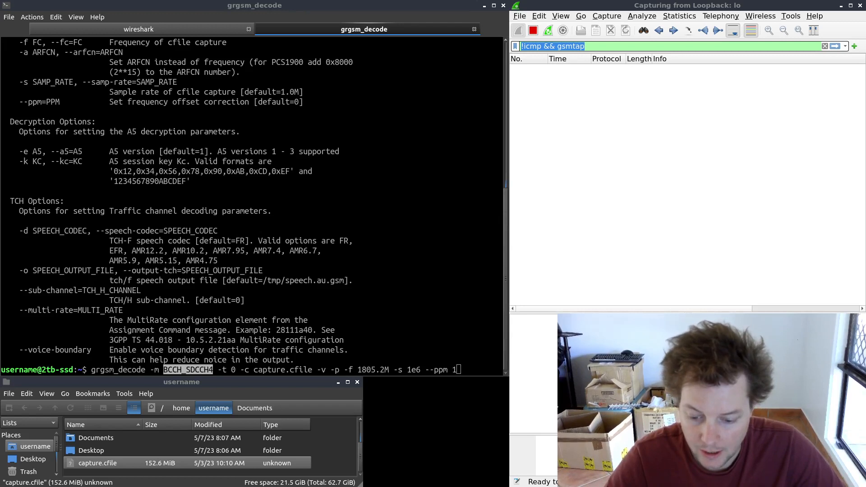
pyautogui.moveTo(183, 350)
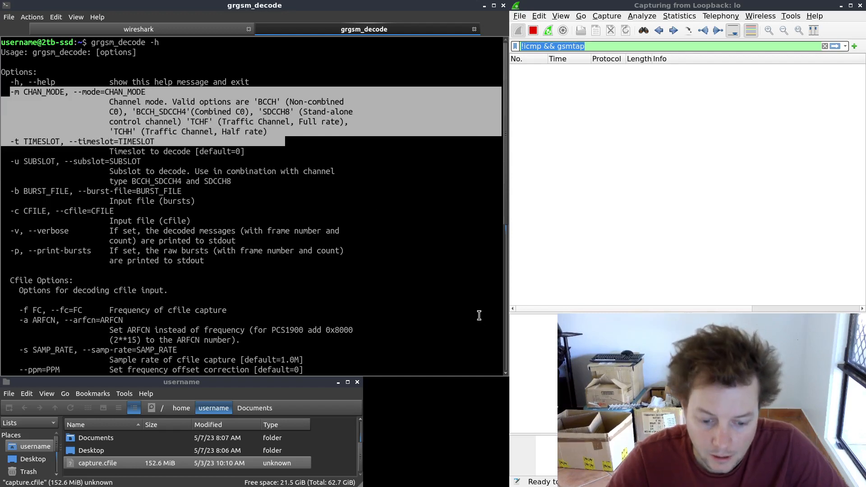
pyautogui.moveTo(273, 175)
pyautogui.write('grgsm_decode -m  -t 0 -c capture.cfile -v -p -f 1805.2M -s 1e6 --ppm 1')
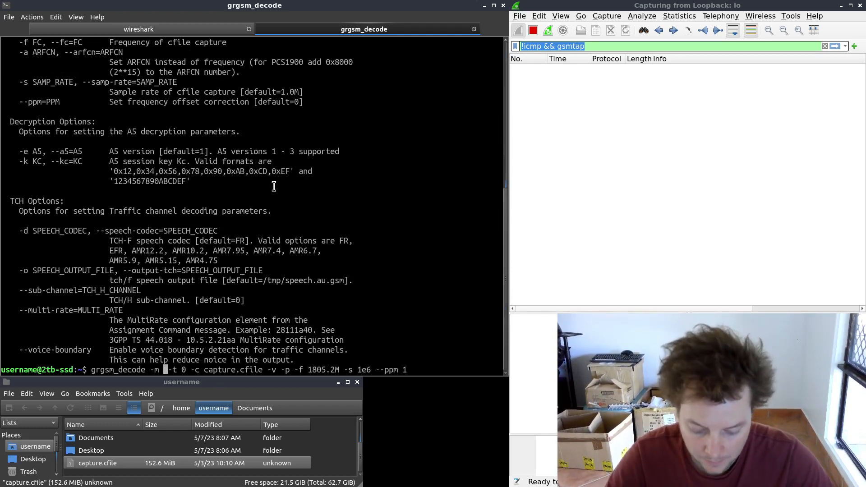
# Retype BCCH_SDCCH4 as the -m channel mode in the grgsm_decode command.
pyautogui.write('BCCH')
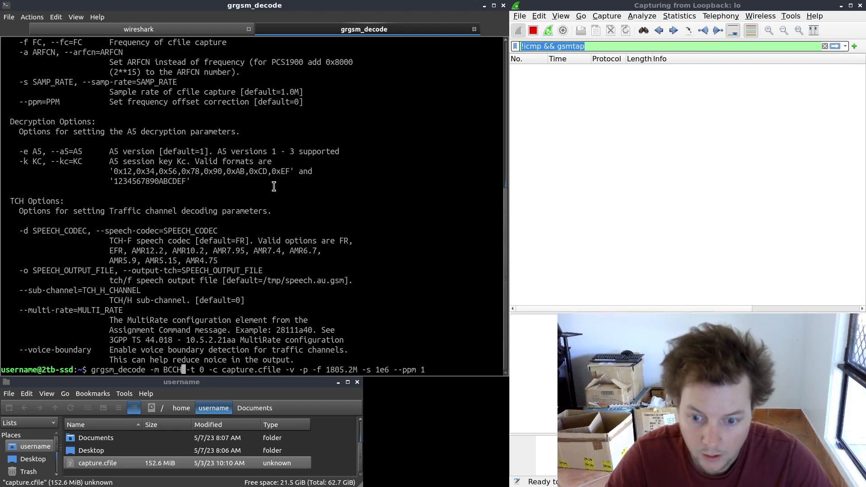
pyautogui.write('_SD')
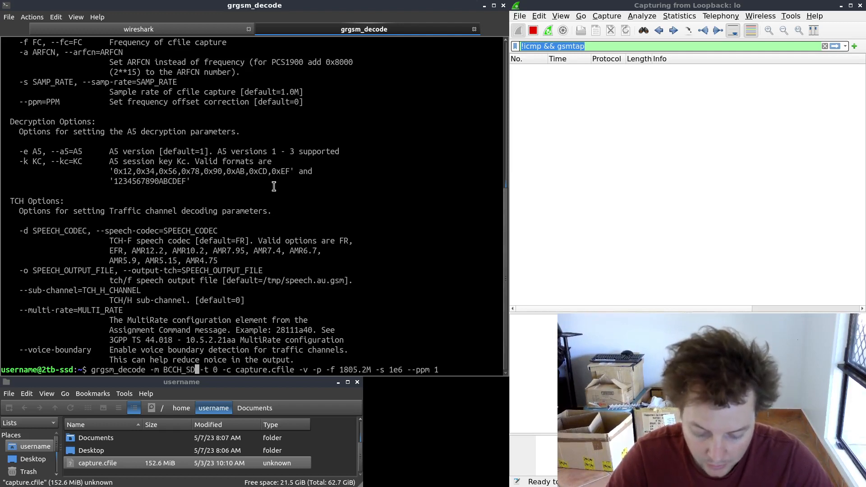
pyautogui.write('CCH')
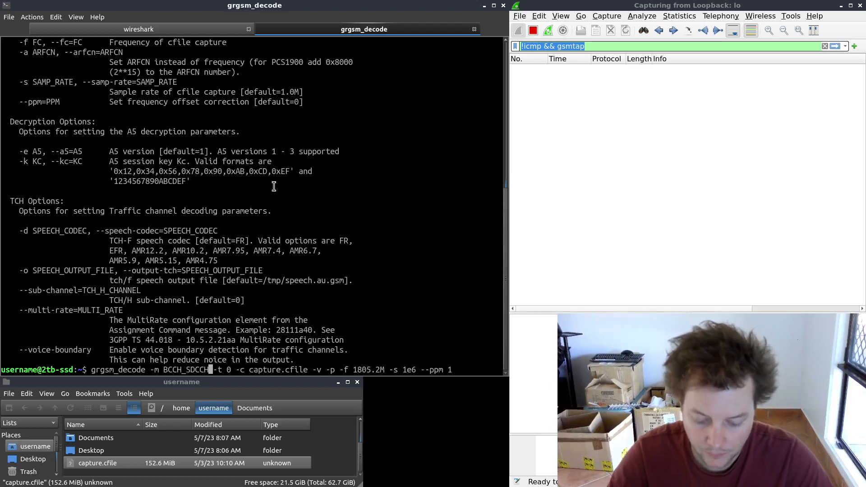
pyautogui.write('4')
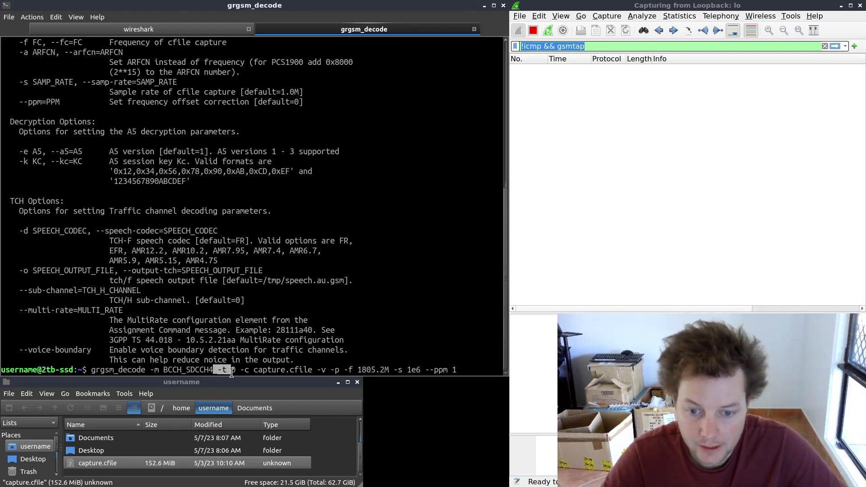
pyautogui.write('0')
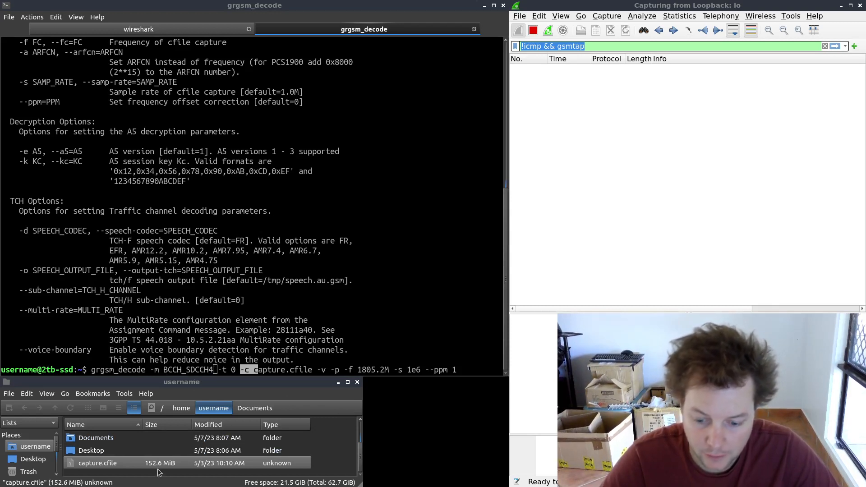
pyautogui.moveTo(113, 474)
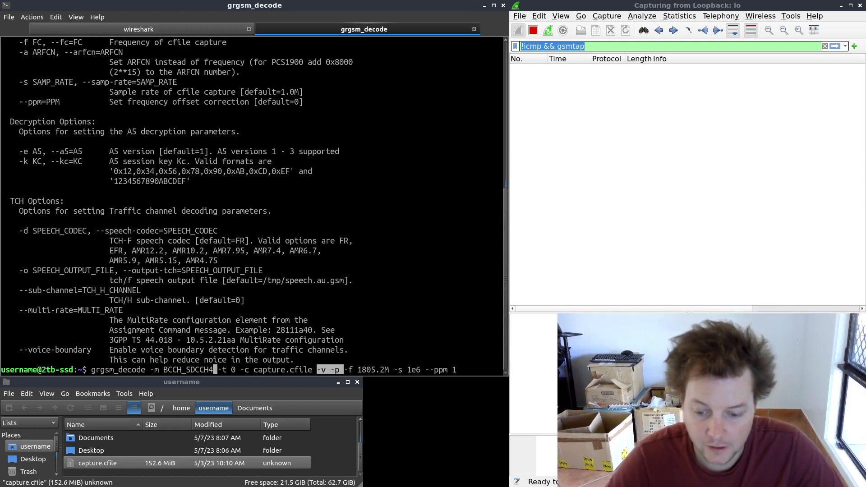
pyautogui.moveTo(368, 316)
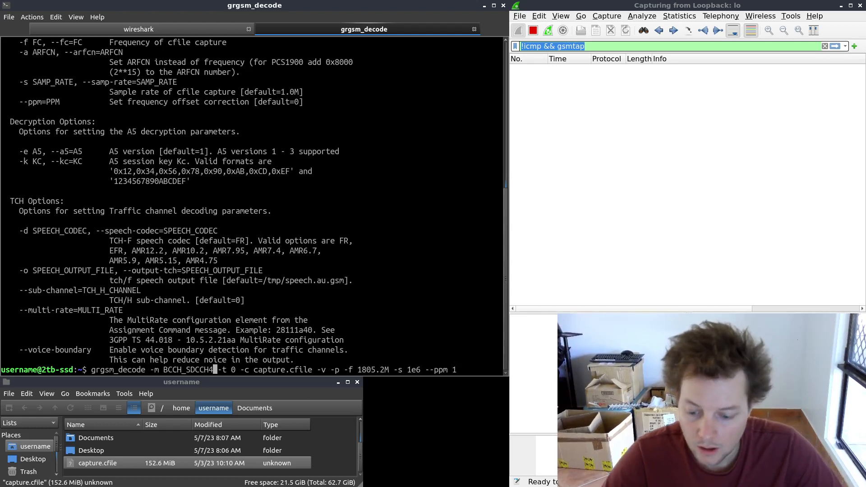
pyautogui.moveTo(357, 286)
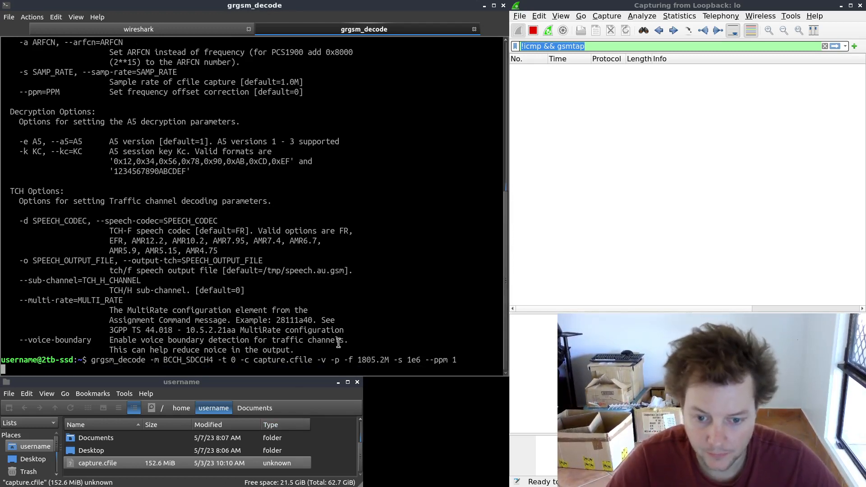
# Run the grgsm_decode replay, printing decoded bursts while Wireshark lists GSMTAP packets.
pyautogui.press('Return')
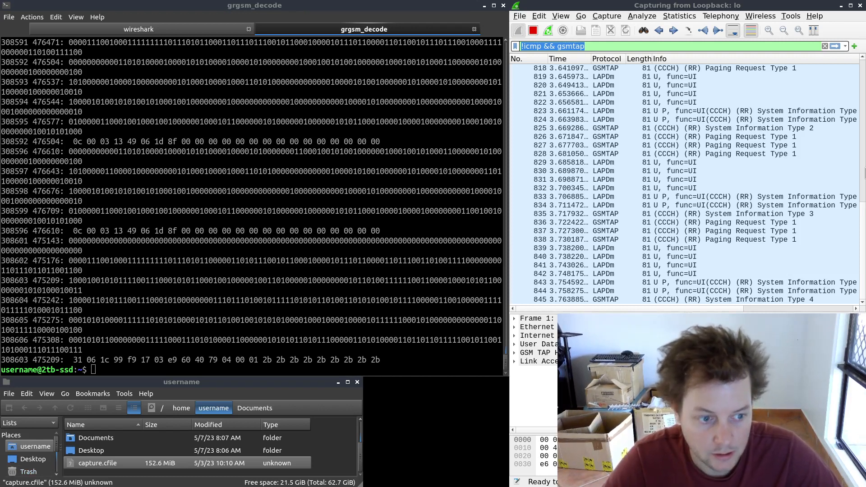
pyautogui.click(607, 265)
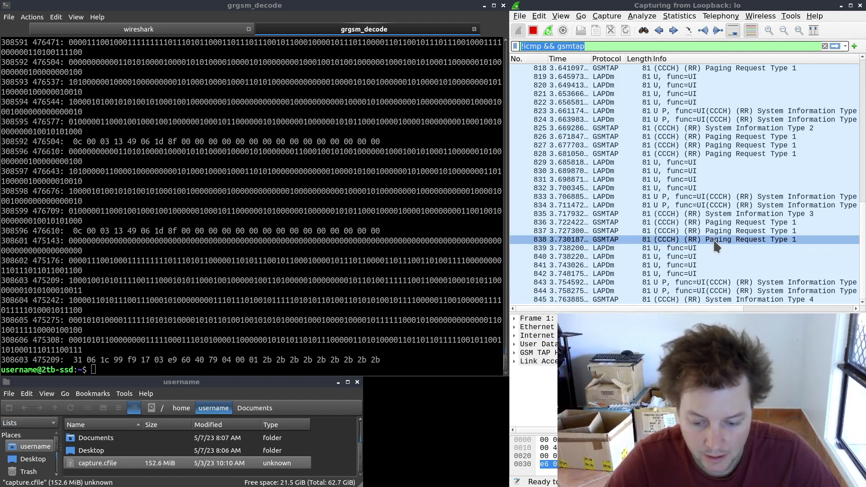
pyautogui.click(607, 274)
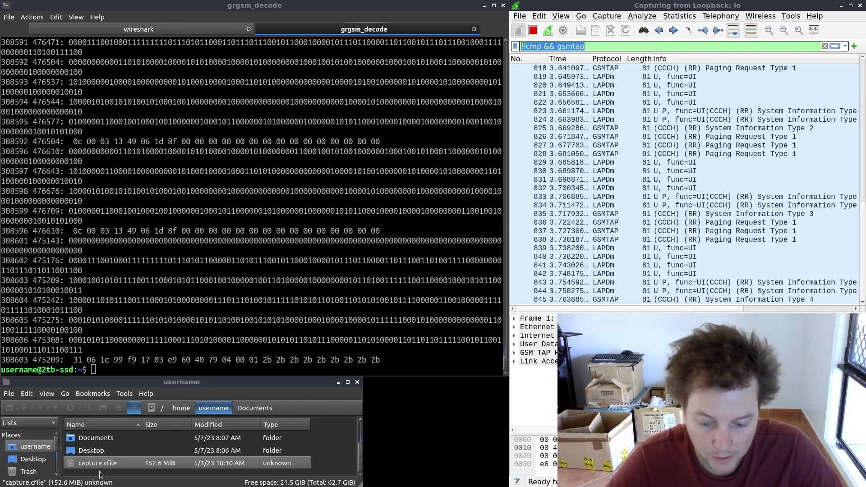
pyautogui.moveTo(173, 393)
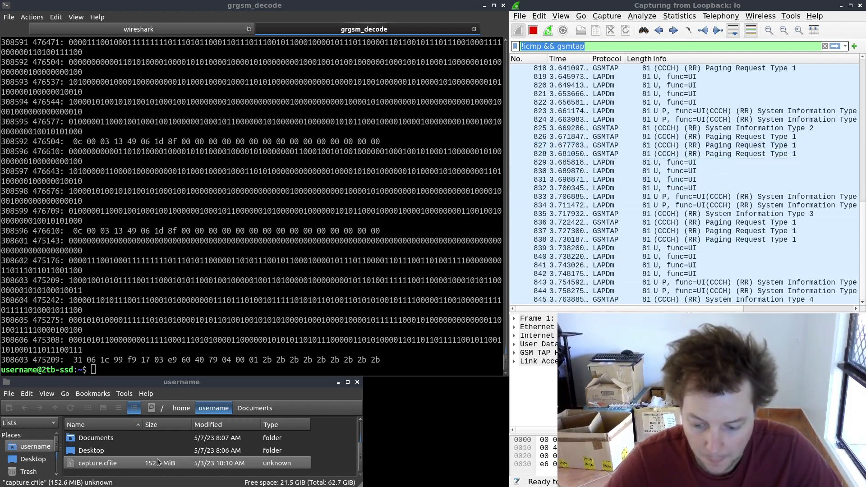
pyautogui.click(663, 222)
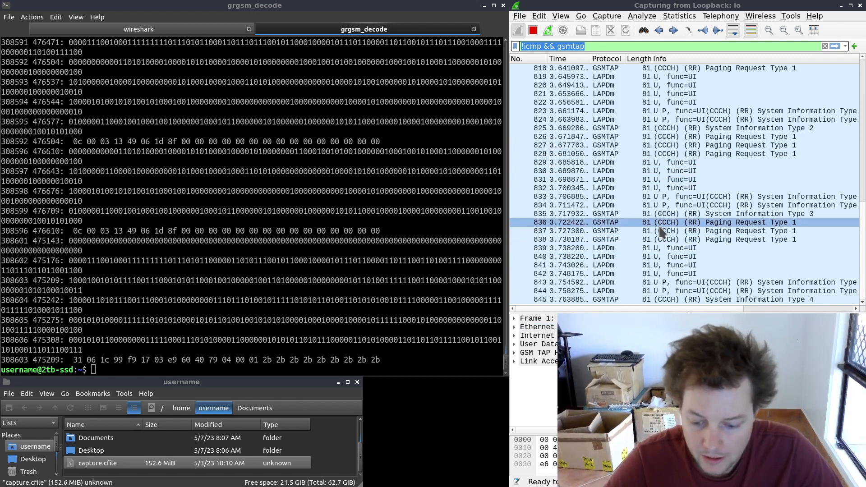